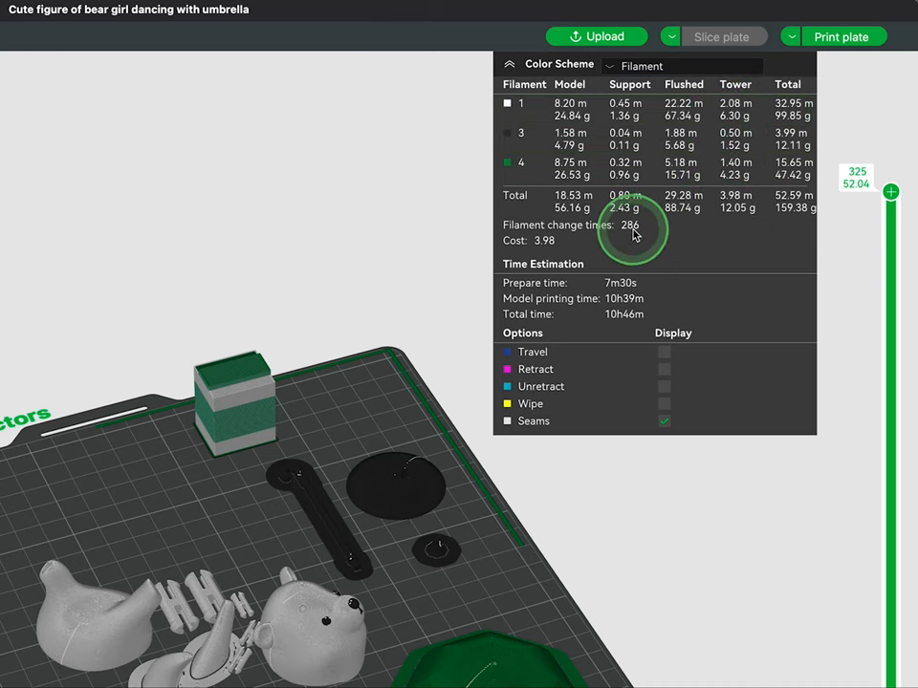
mouse_move(620, 306)
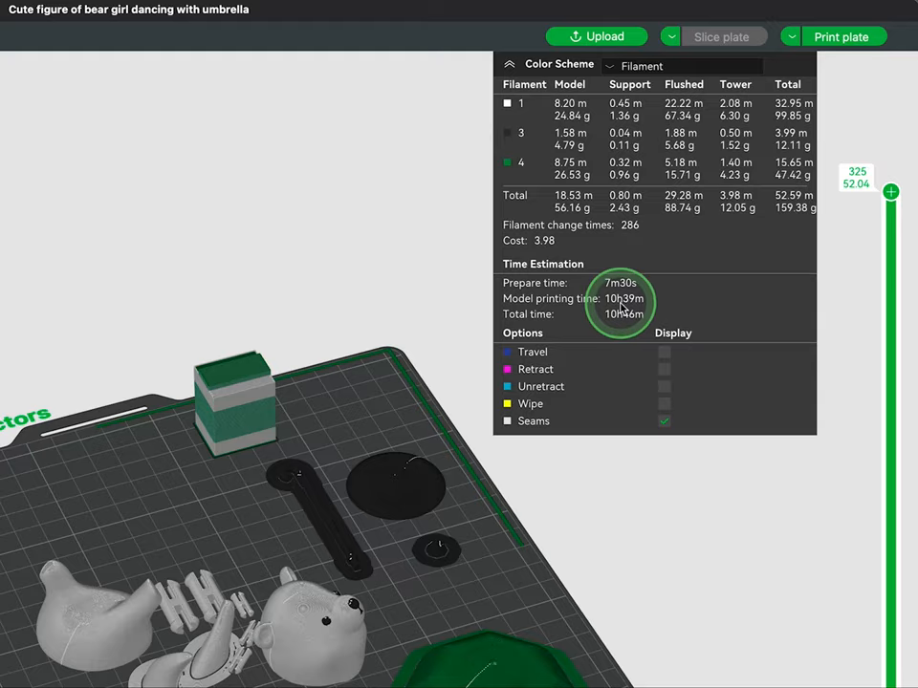
mouse_move(619, 306)
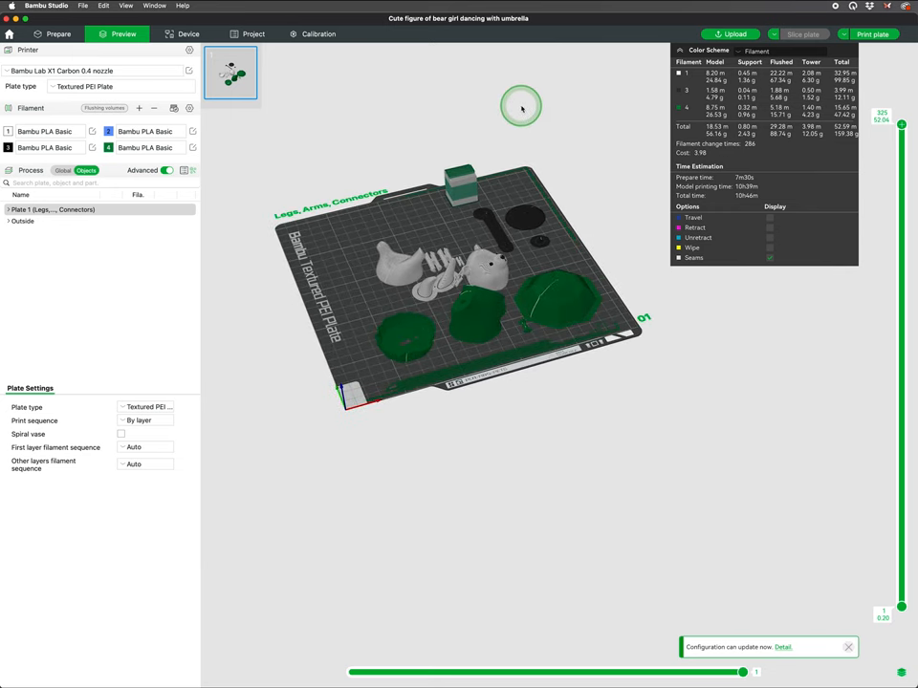
Step: Return to the Prepare view to start placing the parts on plates by colour
click(52, 33)
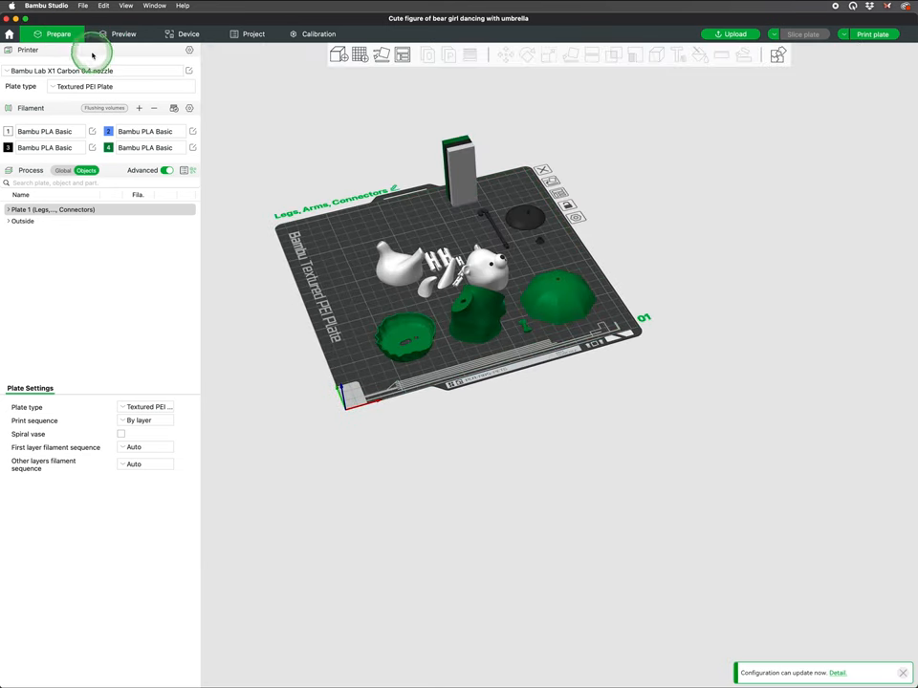
click(361, 55)
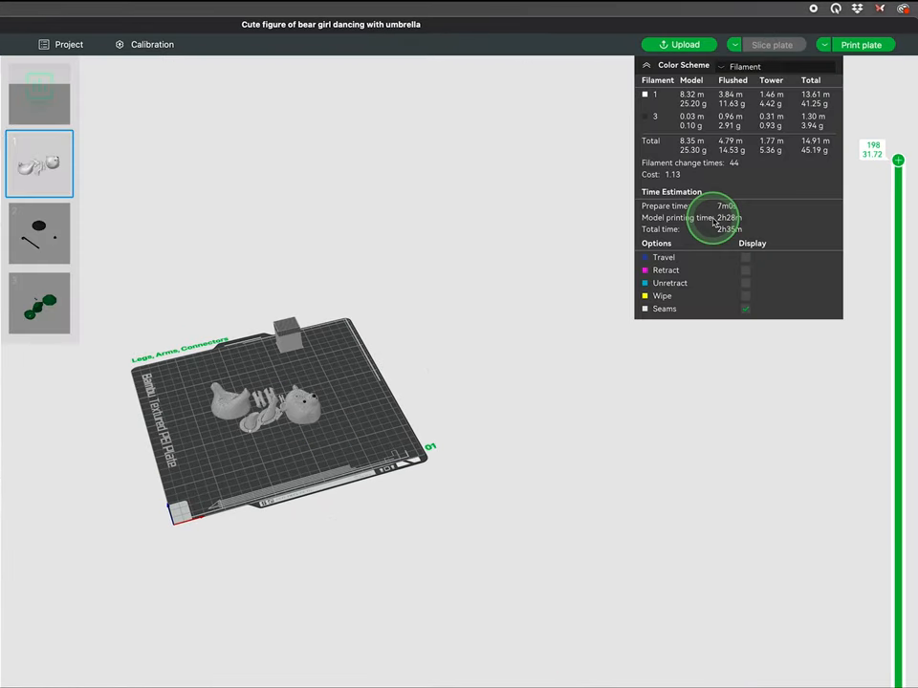
mouse_move(732, 162)
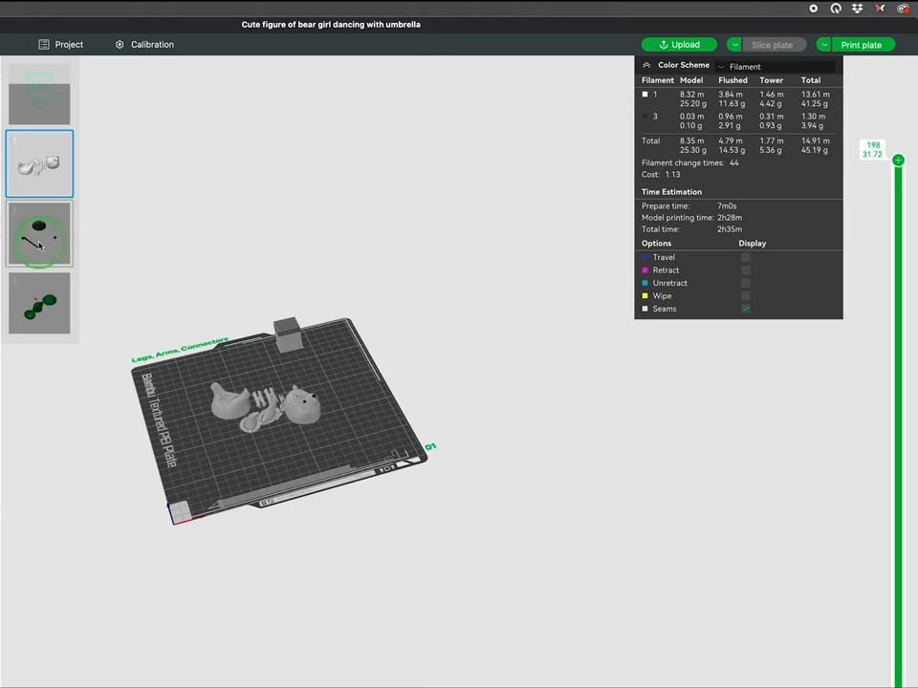
Step: Review the second plate with the black parts, then go to MakerWorld online models
click(39, 233)
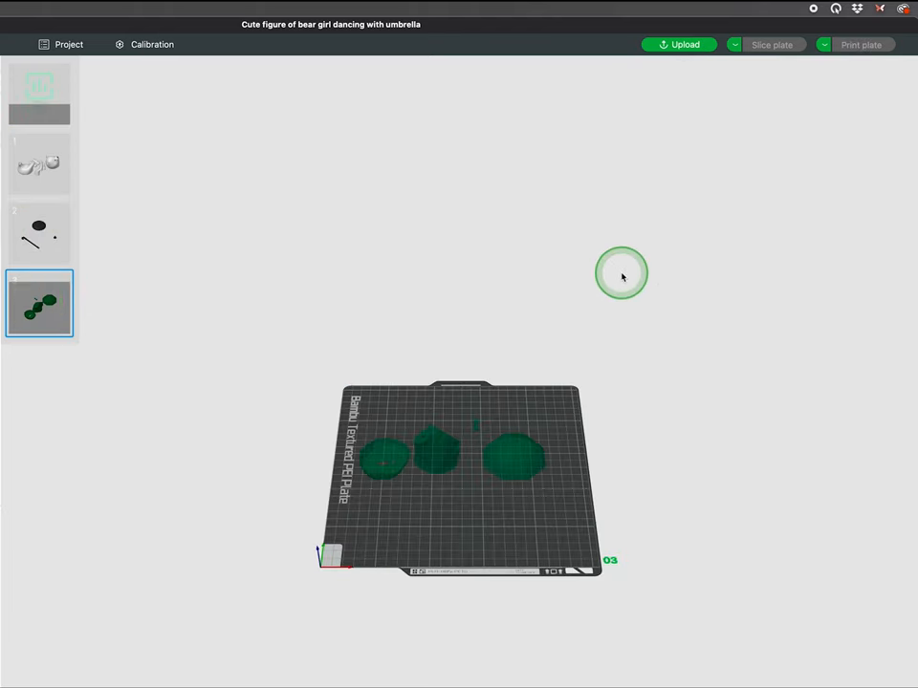
click(771, 44)
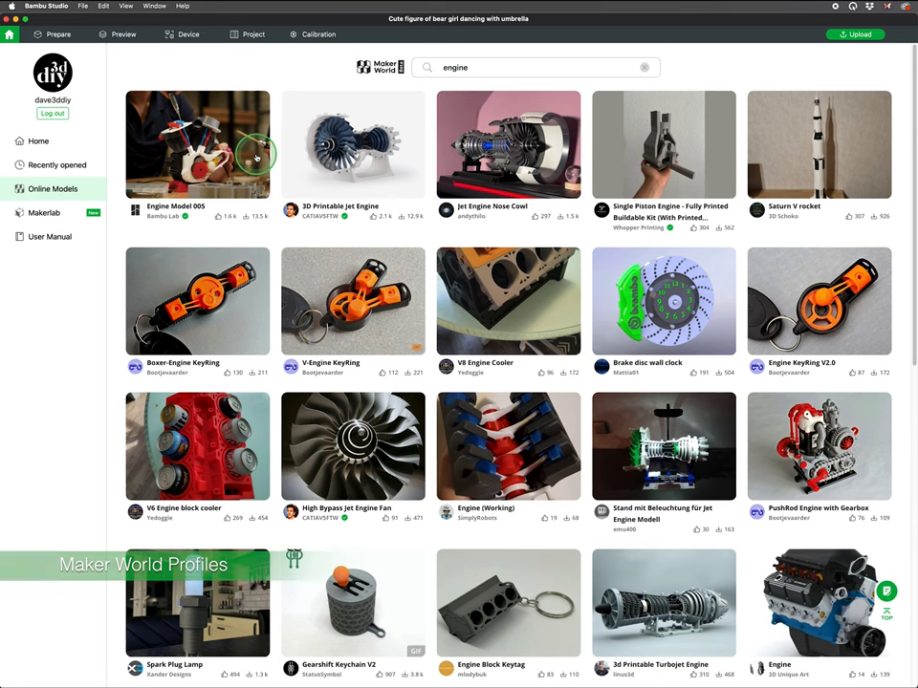
Step: Expand Engine Model 005's full print profile list, then slice the untitled cylinder project
click(198, 143)
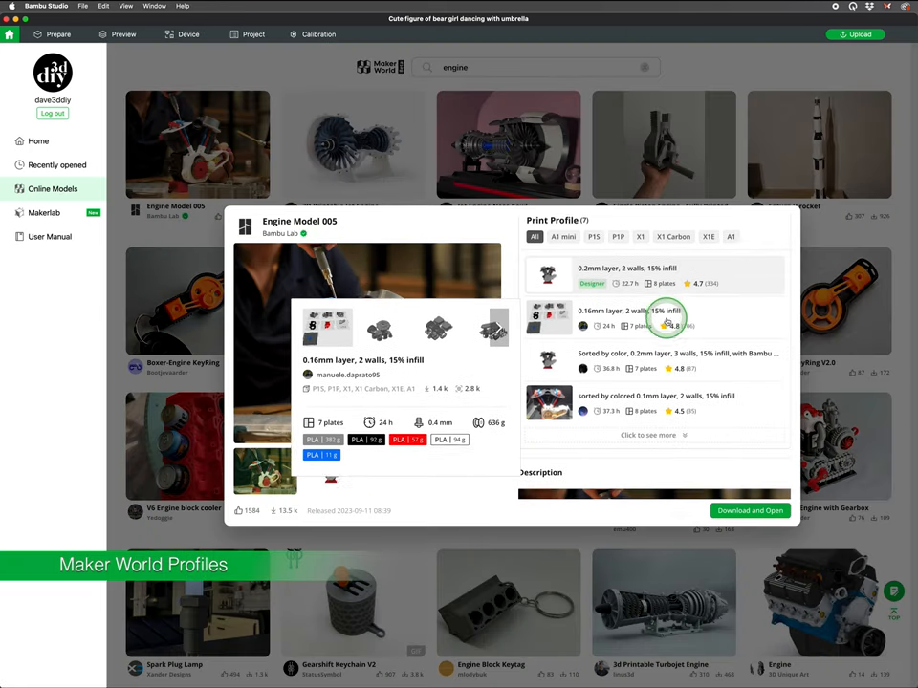
click(649, 435)
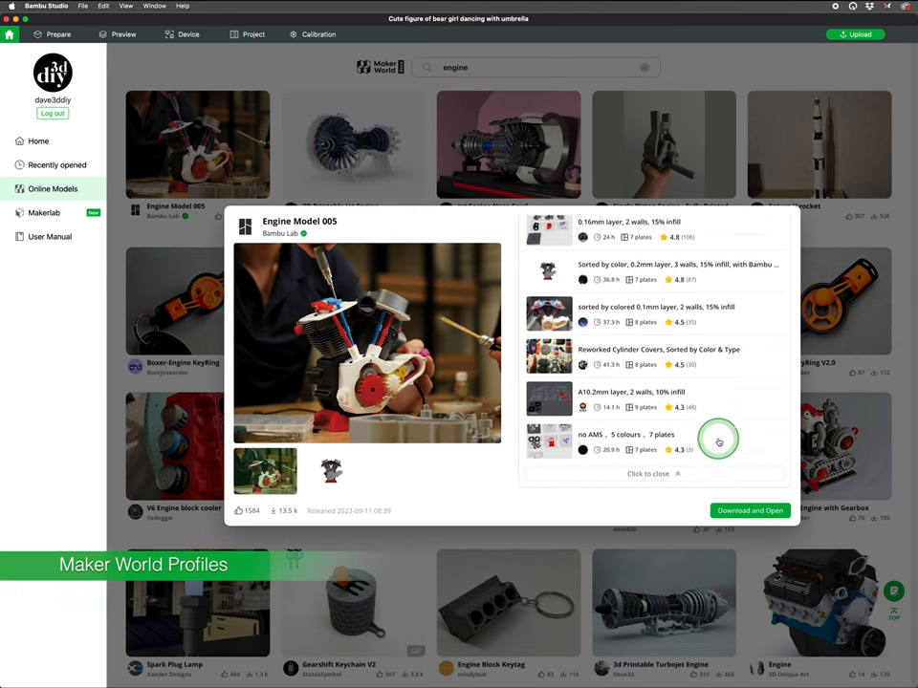
click(750, 510)
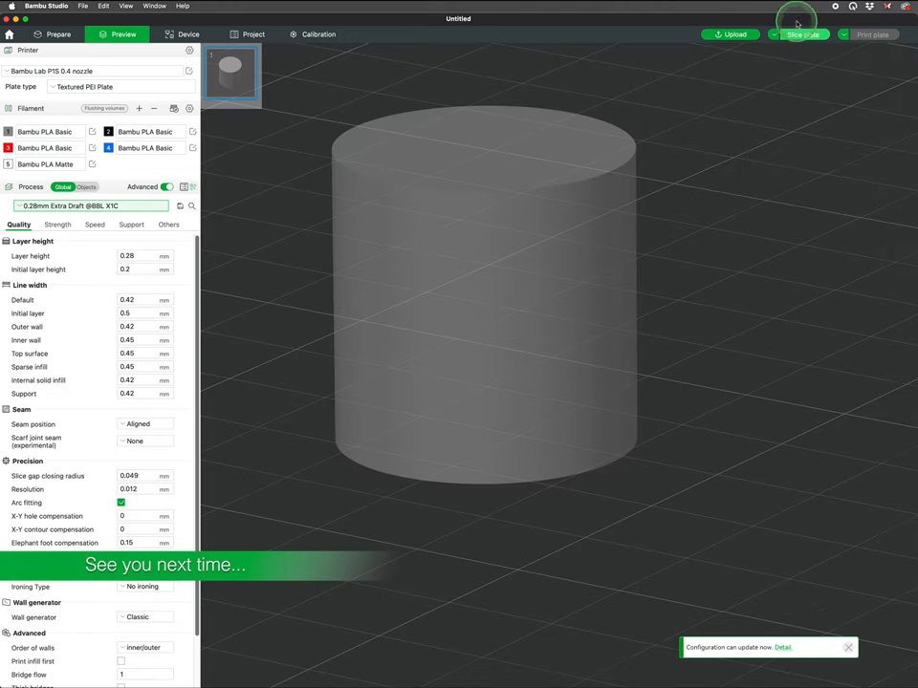
click(801, 35)
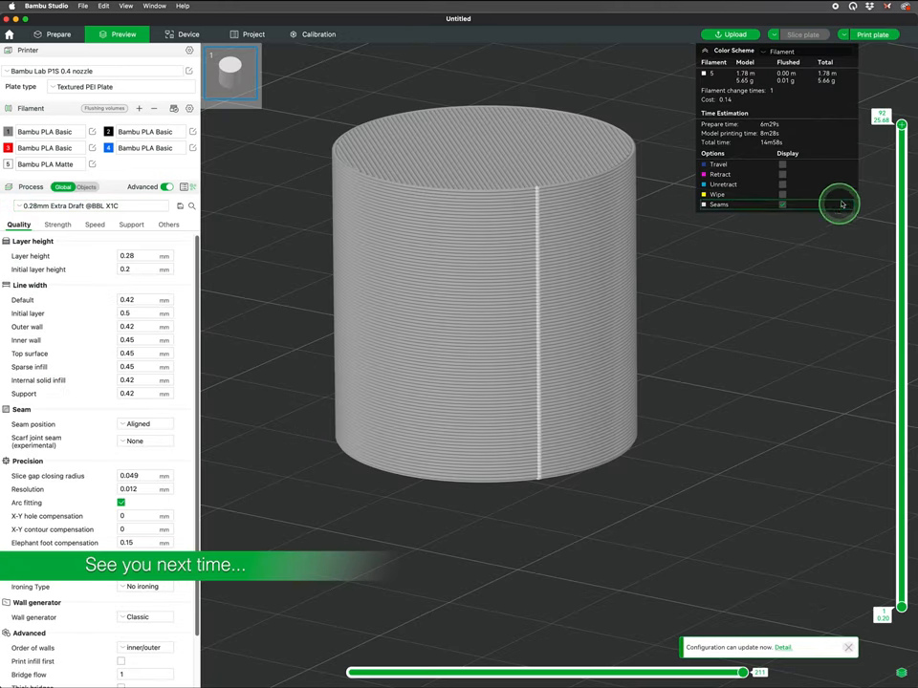